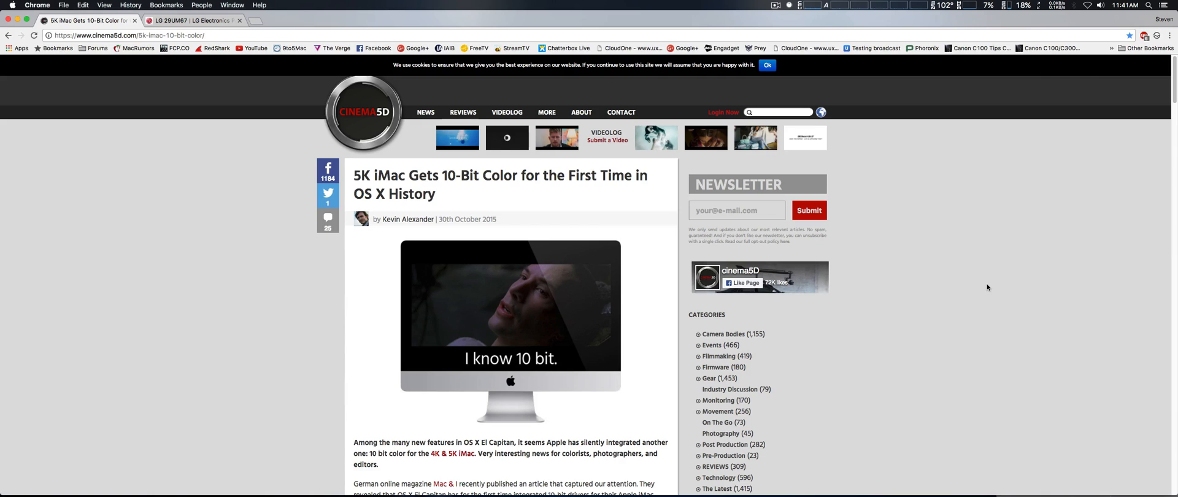
mouse_move(454, 4)
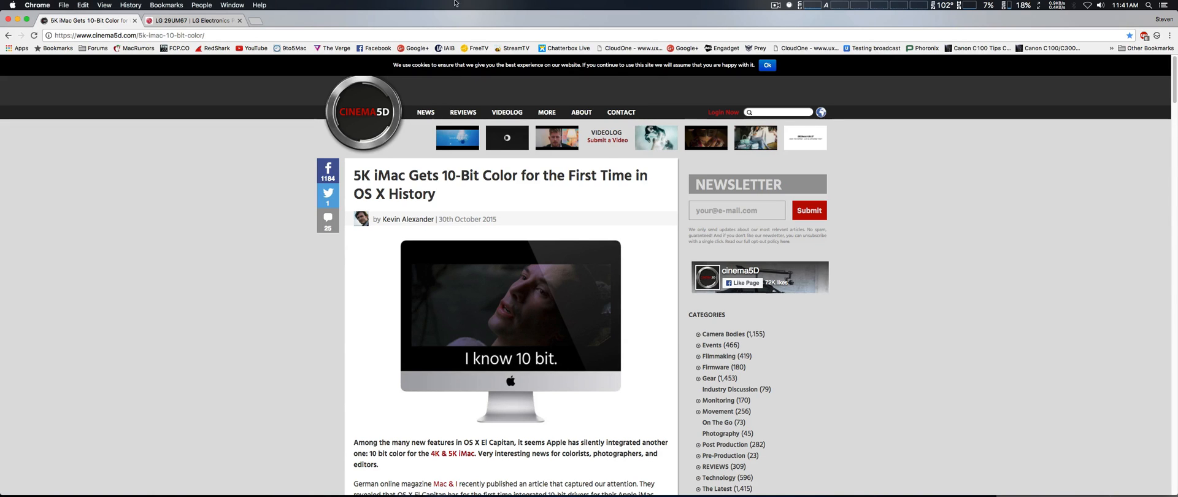
Switch to the LG 29UM67 UltraWide monitor product page tab
left_click(191, 21)
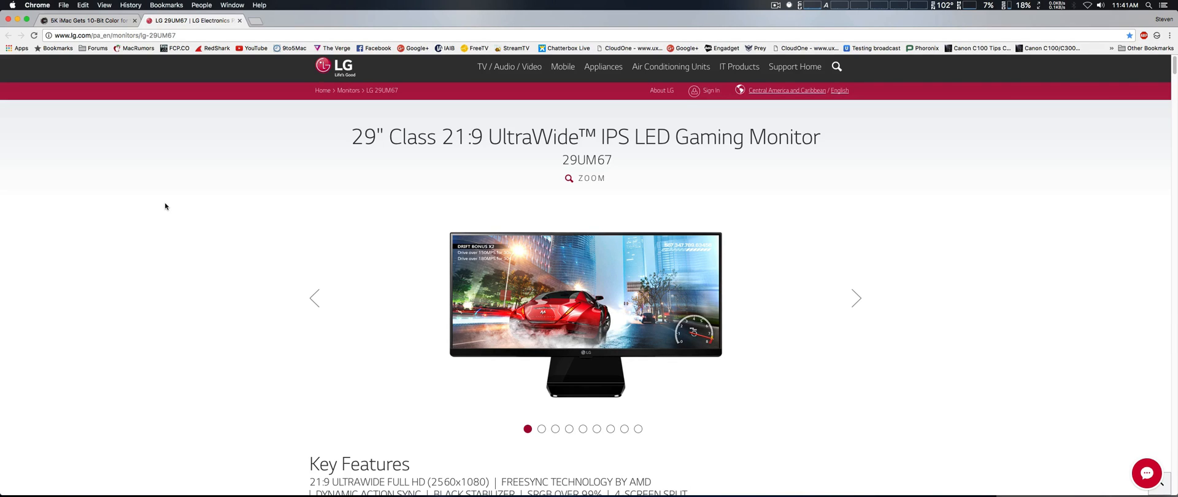
mouse_move(181, 267)
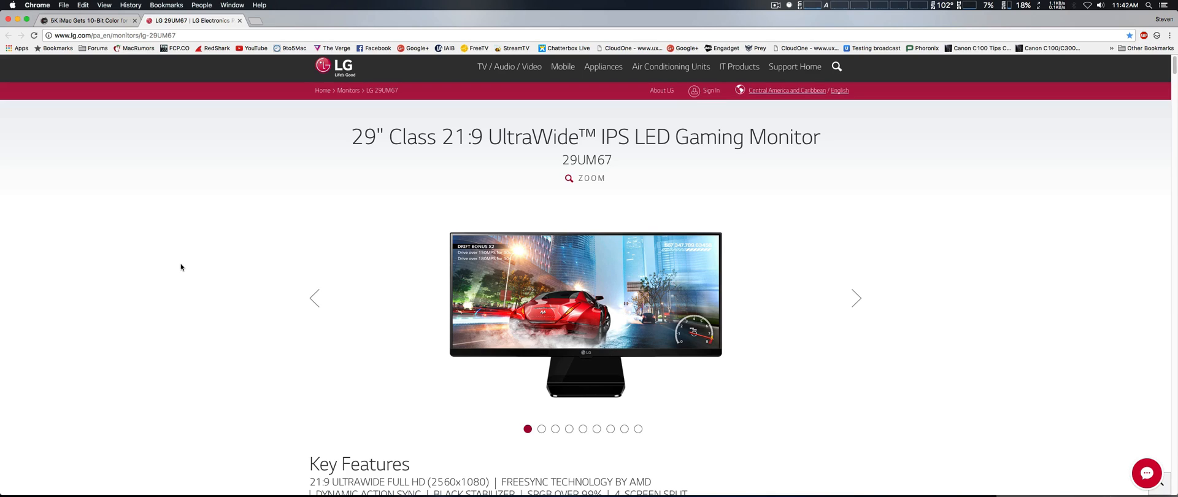
mouse_move(173, 283)
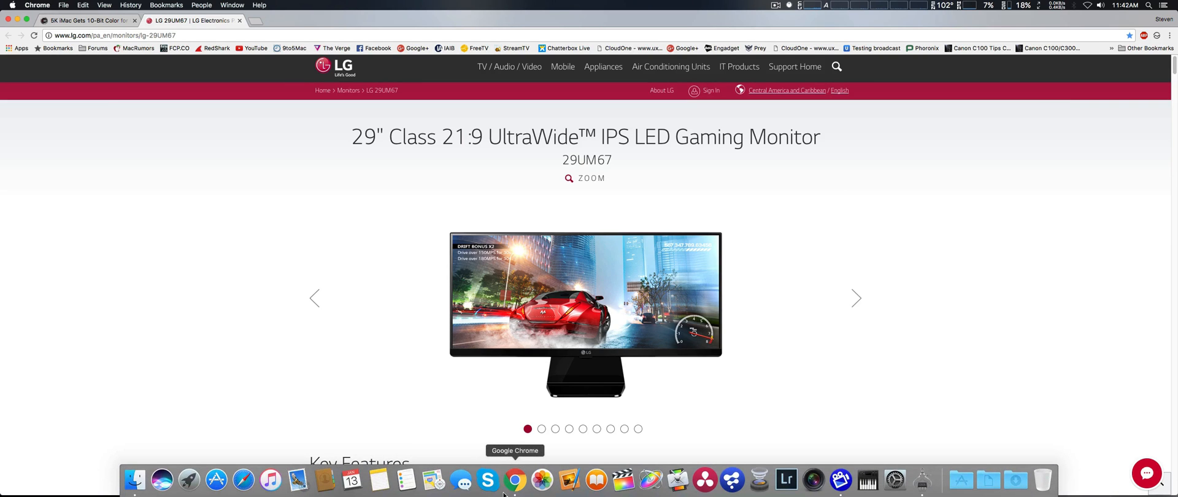
mouse_move(895, 478)
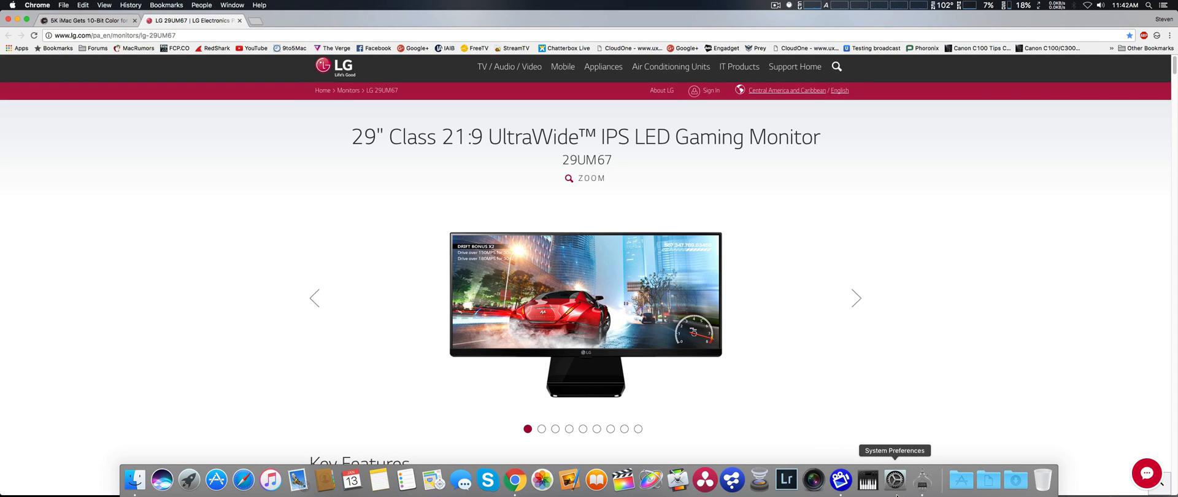
mouse_move(922, 481)
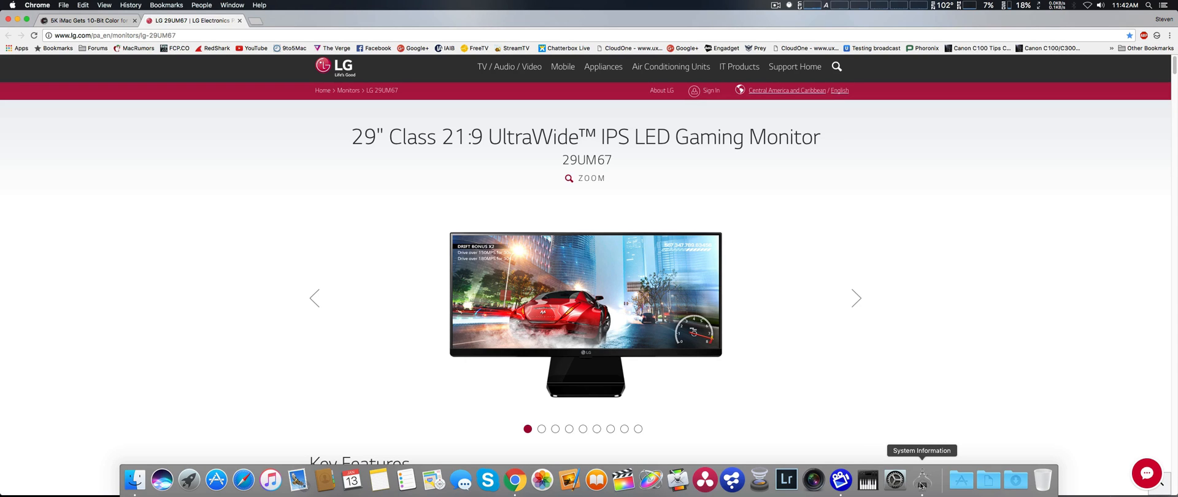
Return to the cinema5D 10-bit article tab showing the enlarged System Information screenshot
left_click(83, 21)
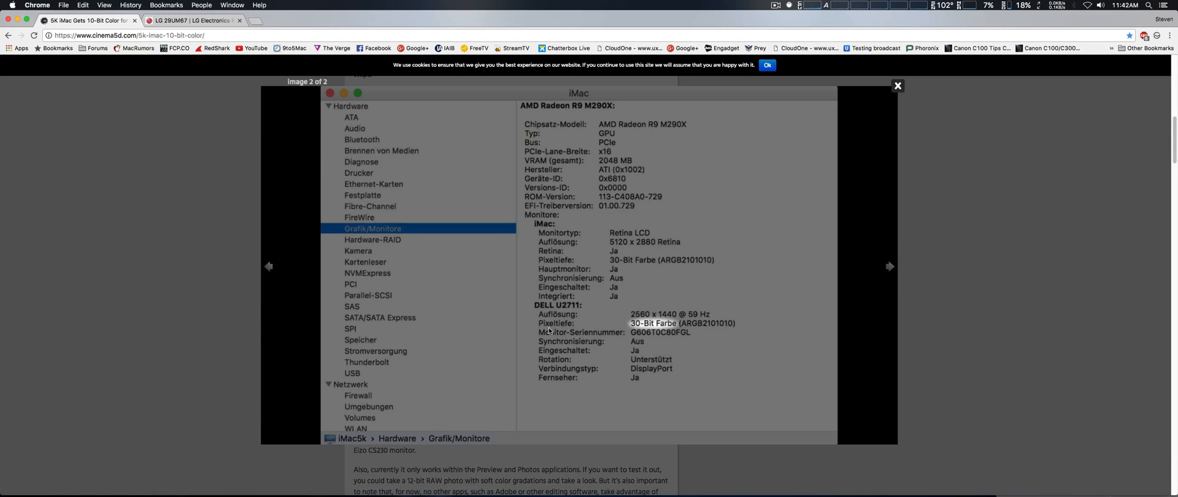
mouse_move(632, 331)
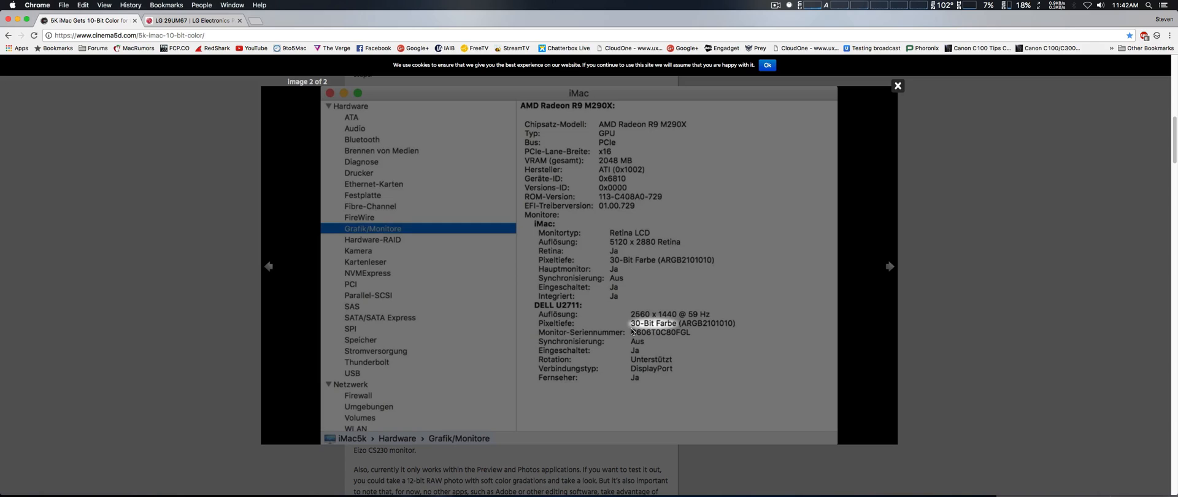
mouse_move(688, 330)
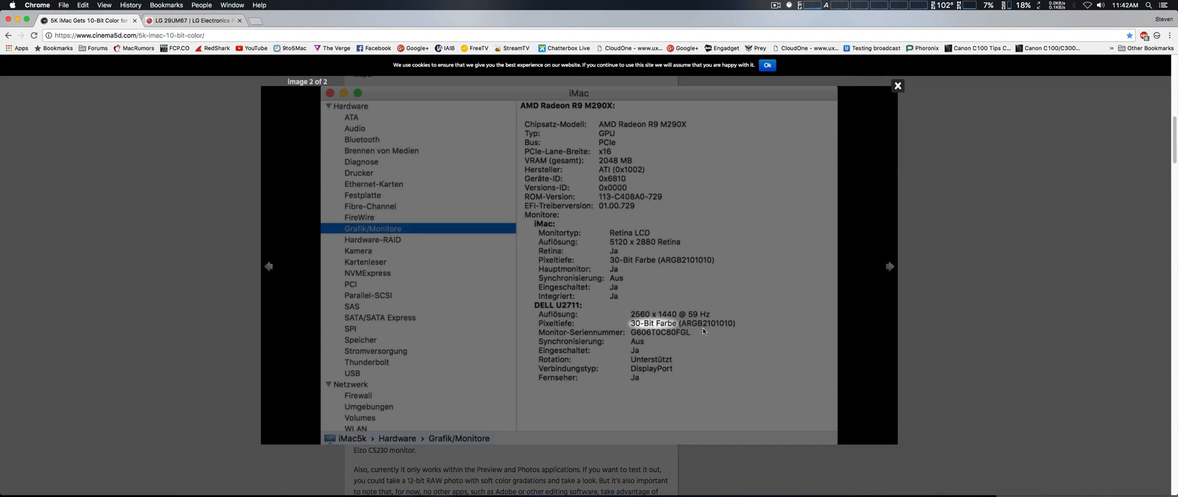
mouse_move(707, 331)
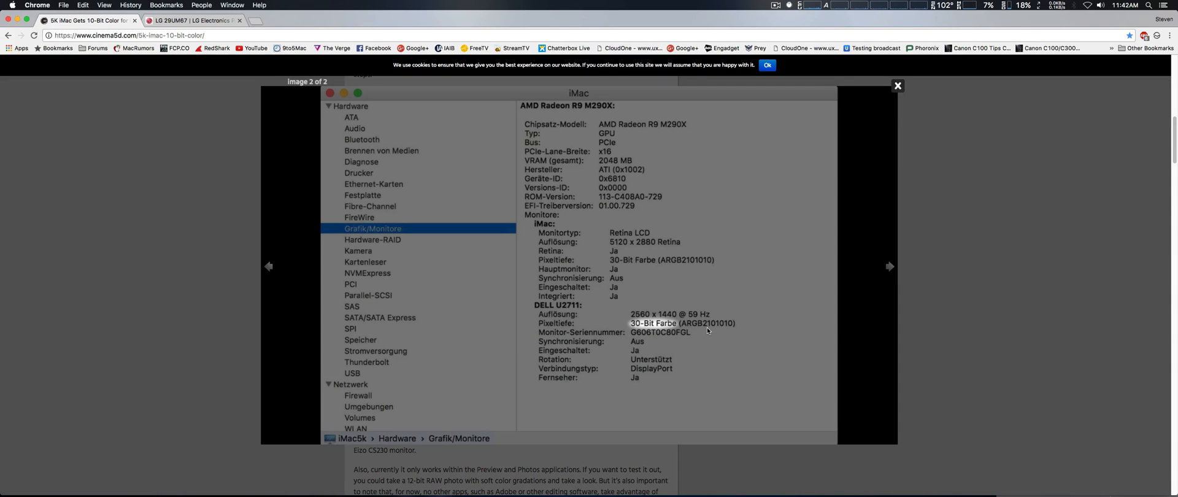
mouse_move(765, 368)
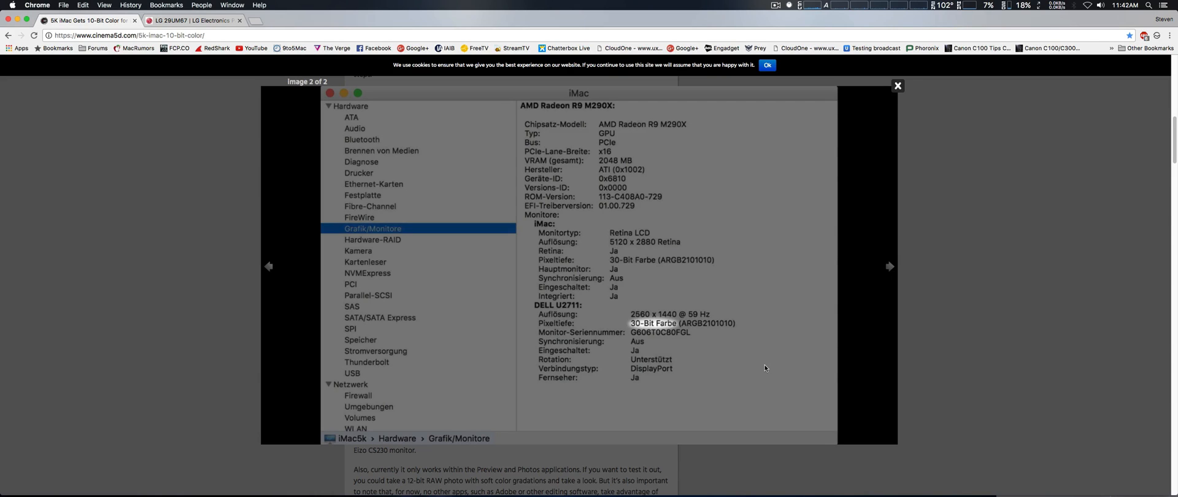
mouse_move(889, 88)
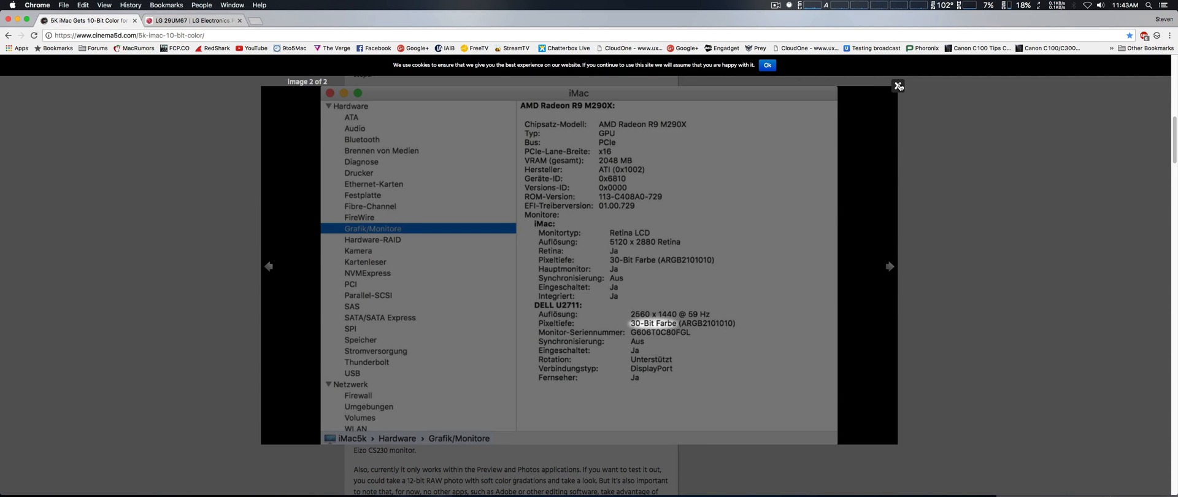
Dismiss the lightbox and highlight the LG UltraWide's 30-Bit Color pixel depth in System Information
left_click(898, 86)
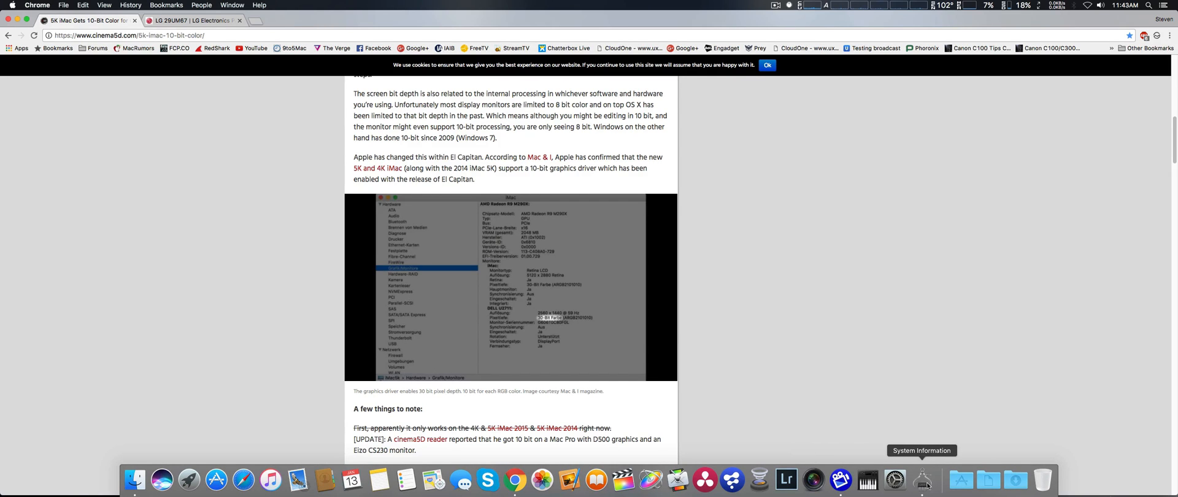
left_click(923, 479)
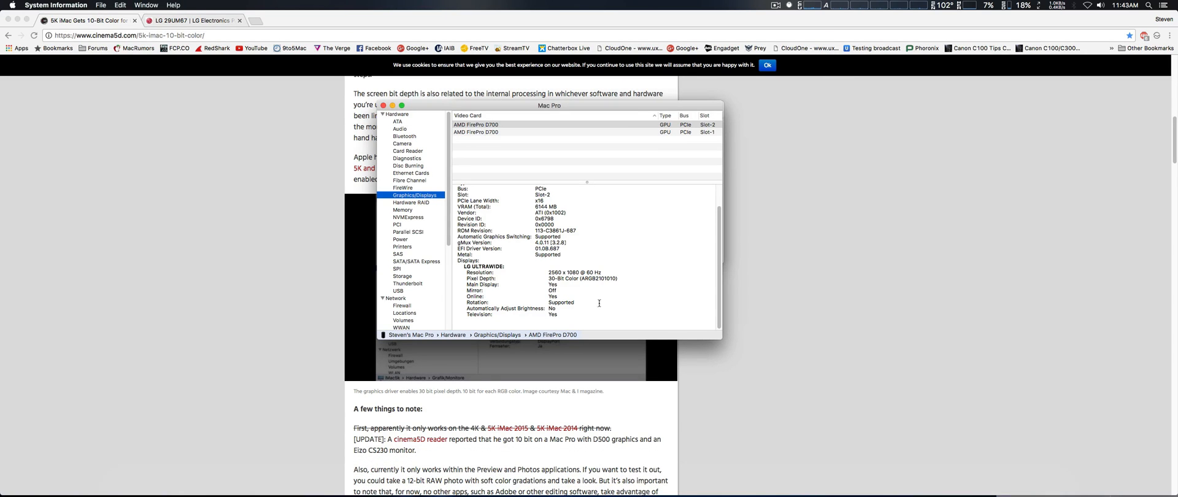
double_click(550, 278)
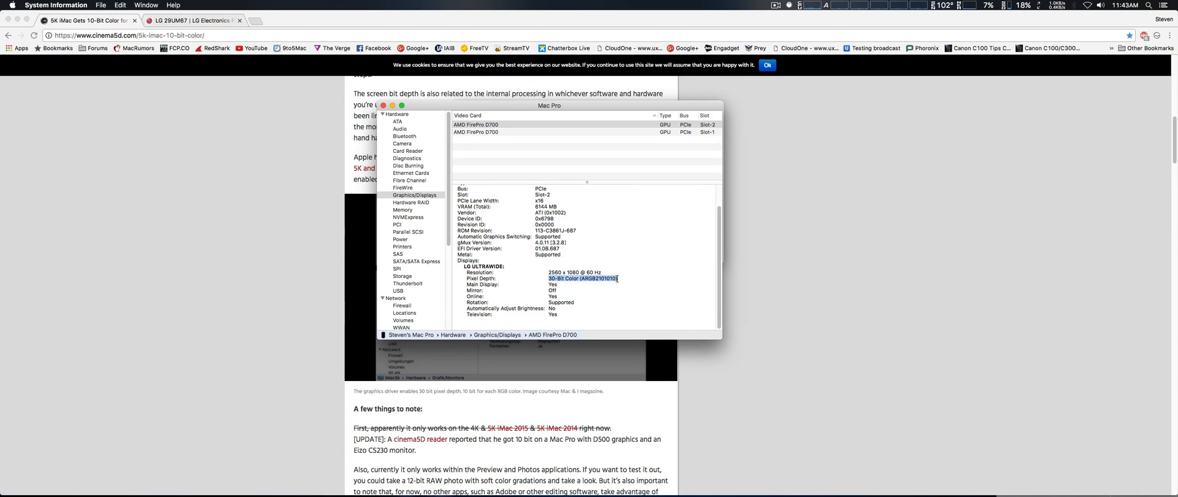
mouse_move(633, 301)
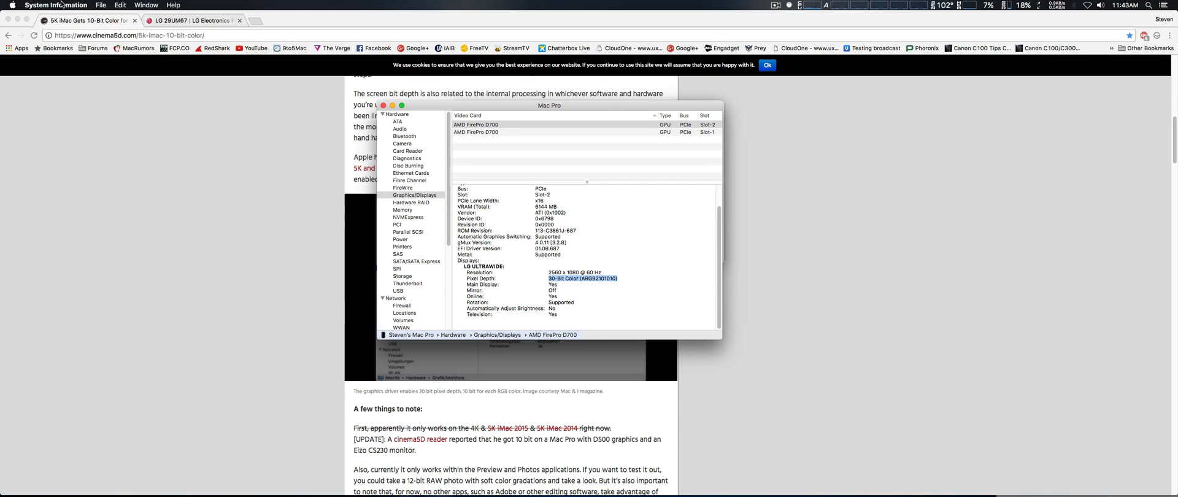
Bring the Chrome window with the cinema5D article back in front of the hardware report
left_click(55, 5)
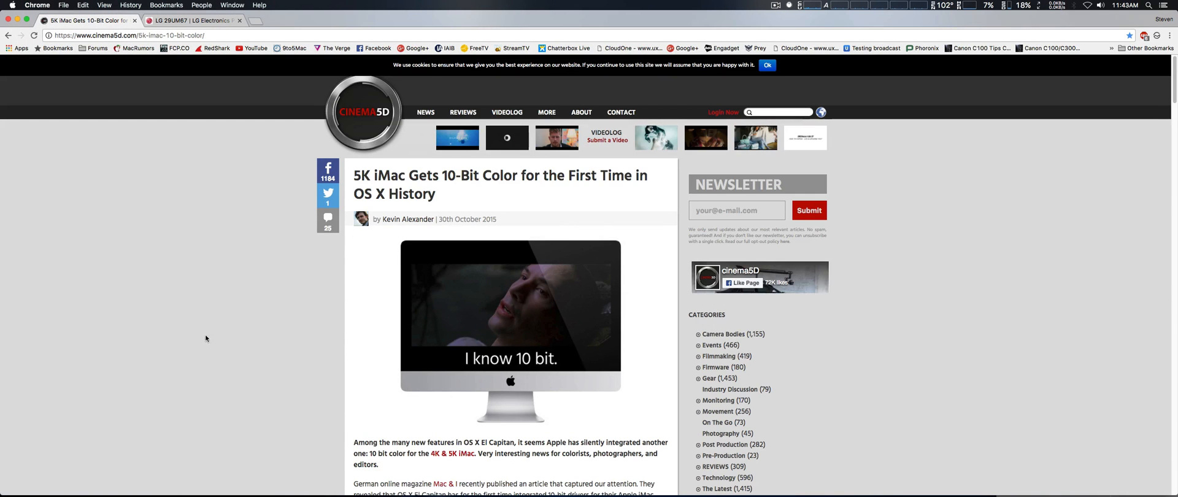
mouse_move(207, 319)
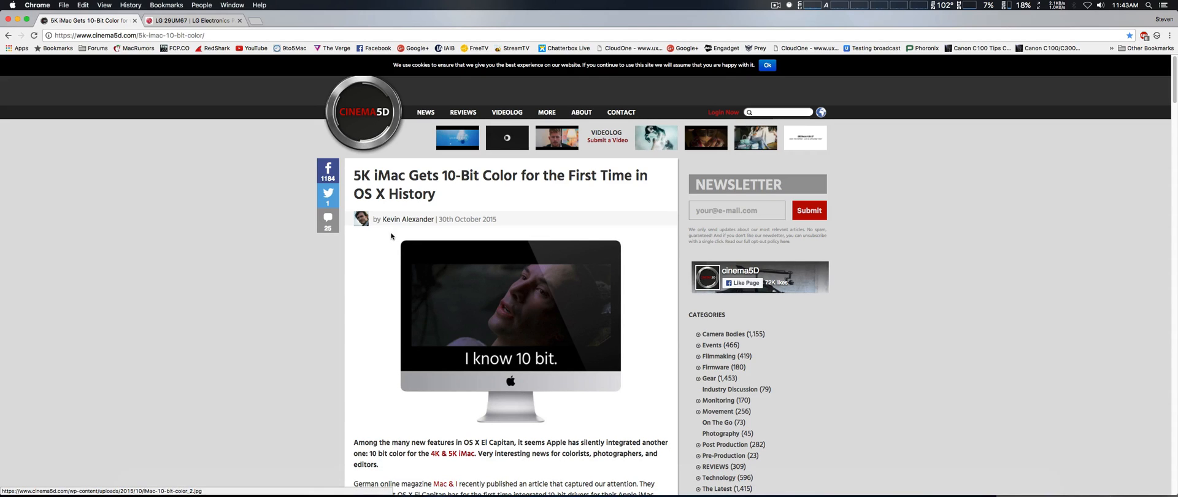
mouse_move(289, 335)
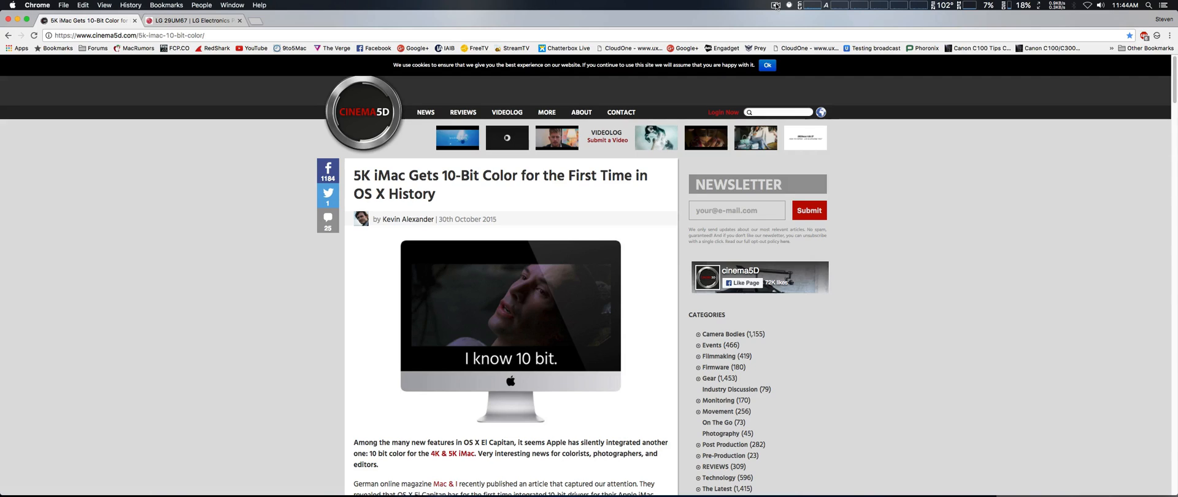
left_click(778, 5)
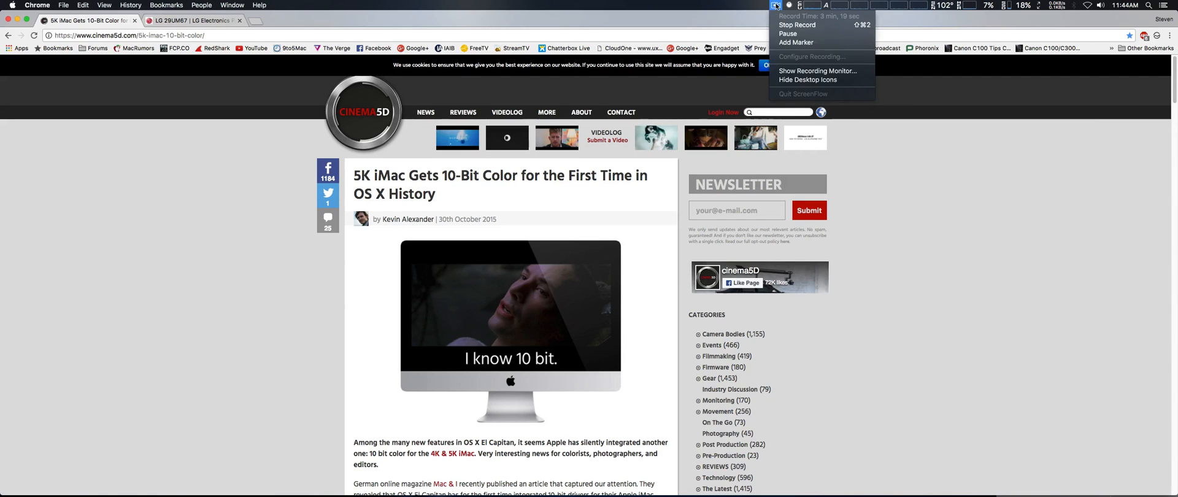